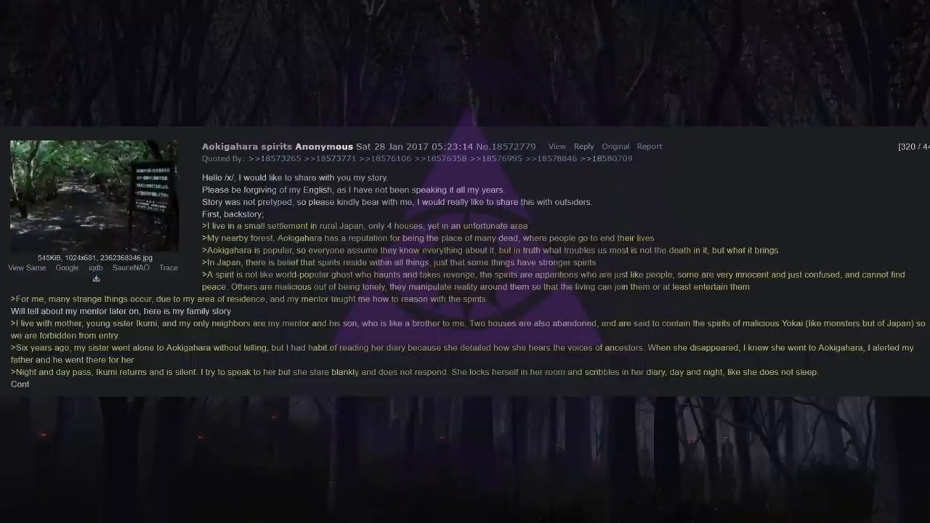
{"action": "scroll", "scroll_direction": "down", "scroll_amount": 3}
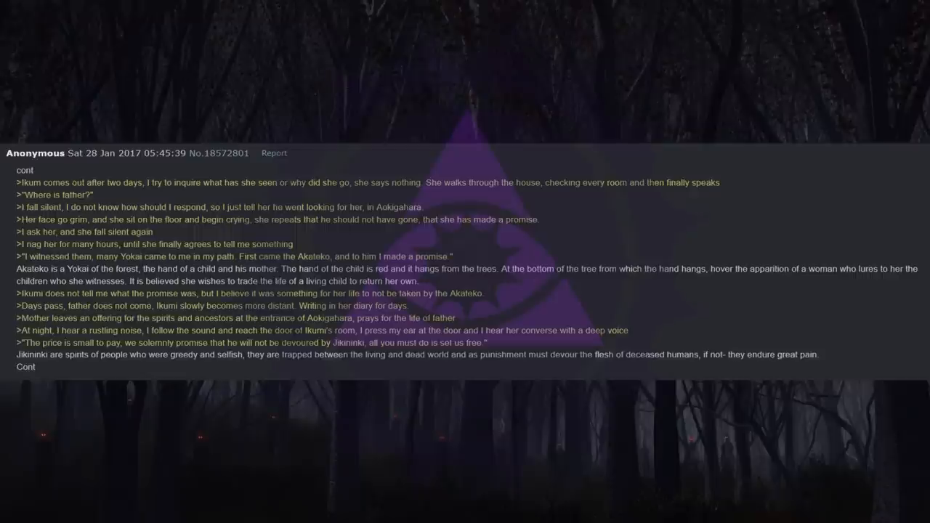
{"action": "scroll", "scroll_direction": "down", "scroll_amount": 3}
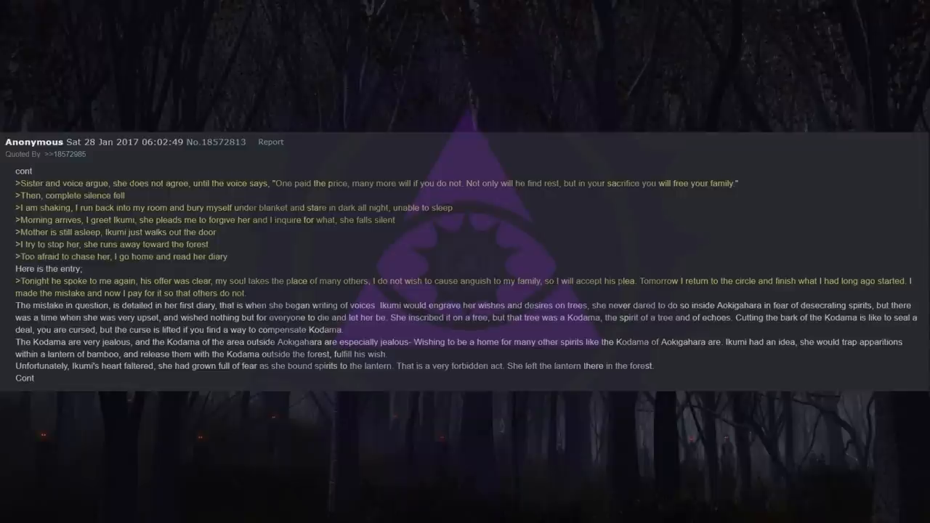
{"action": "scroll", "scroll_direction": "down", "scroll_amount": 3}
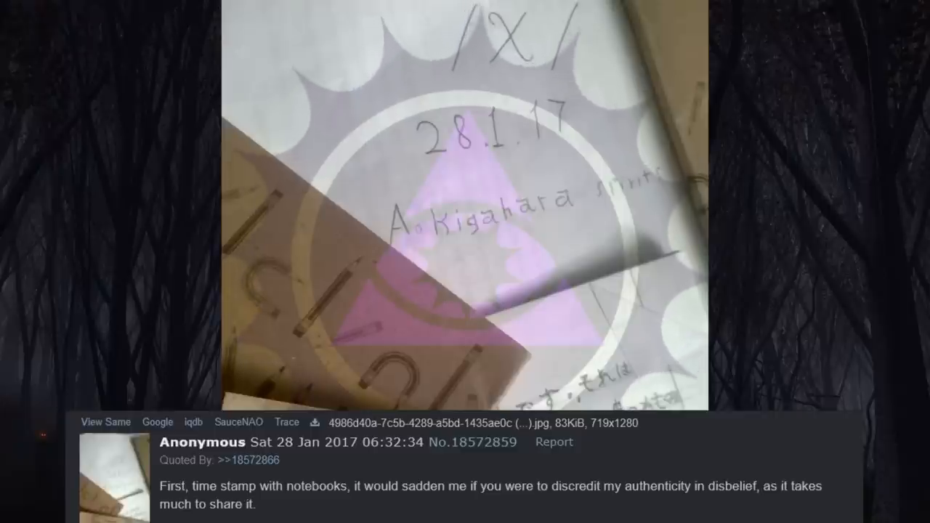
{"action": "scroll", "scroll_direction": "down", "scroll_amount": 3}
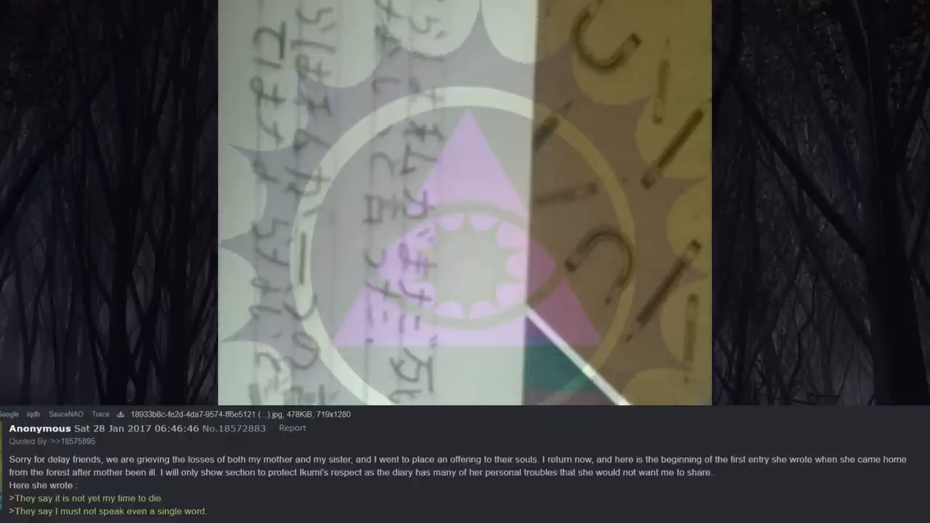
{"action": "scroll", "scroll_direction": "down", "scroll_amount": 3}
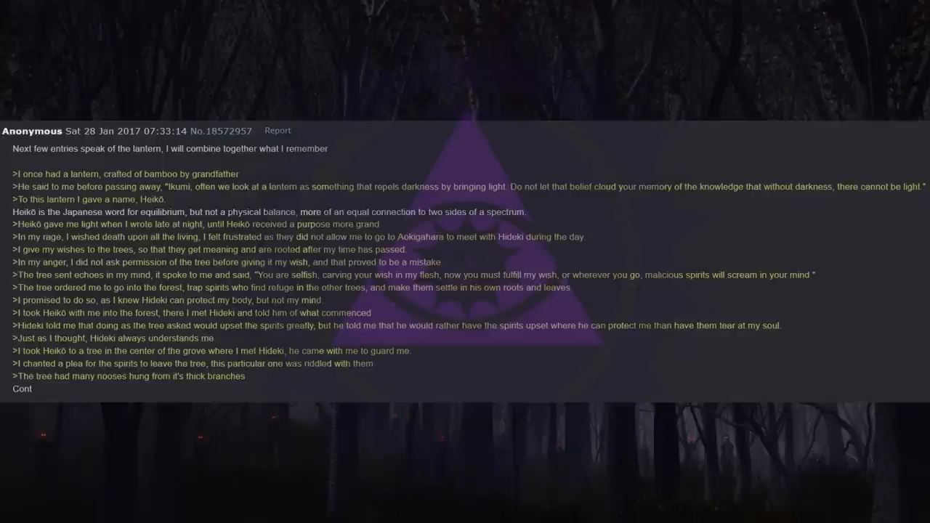
{"action": "scroll", "scroll_direction": "down", "scroll_amount": 3}
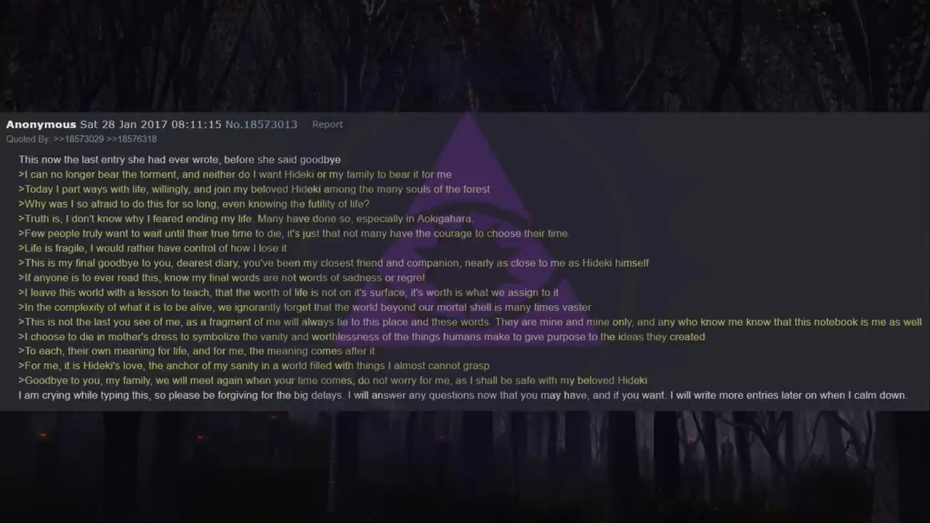
{"action": "scroll", "scroll_direction": "down", "scroll_amount": 3}
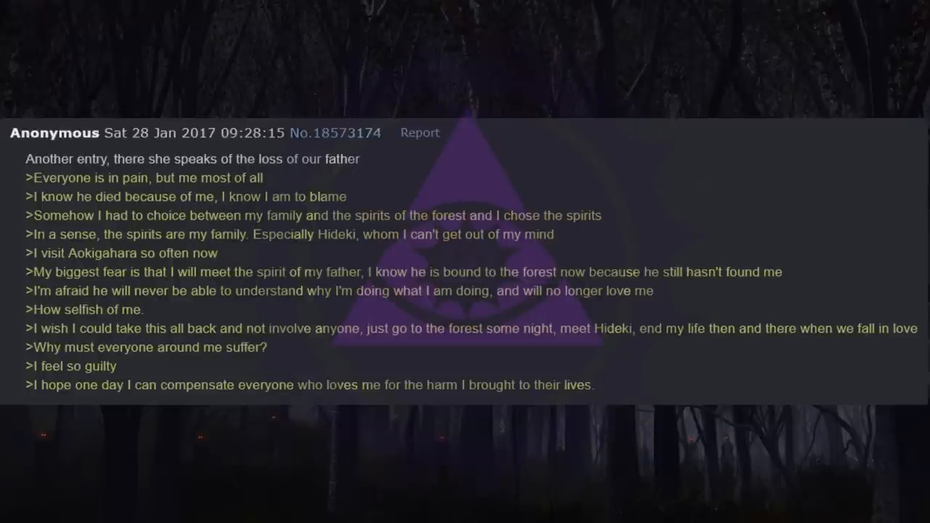
{"action": "scroll", "scroll_direction": "down", "scroll_amount": 3}
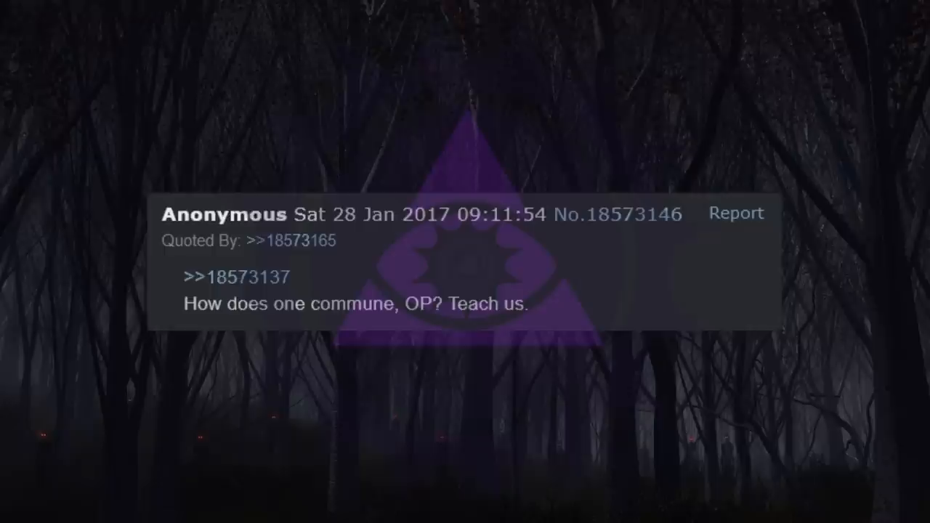
{"action": "scroll", "scroll_direction": "down", "scroll_amount": 3}
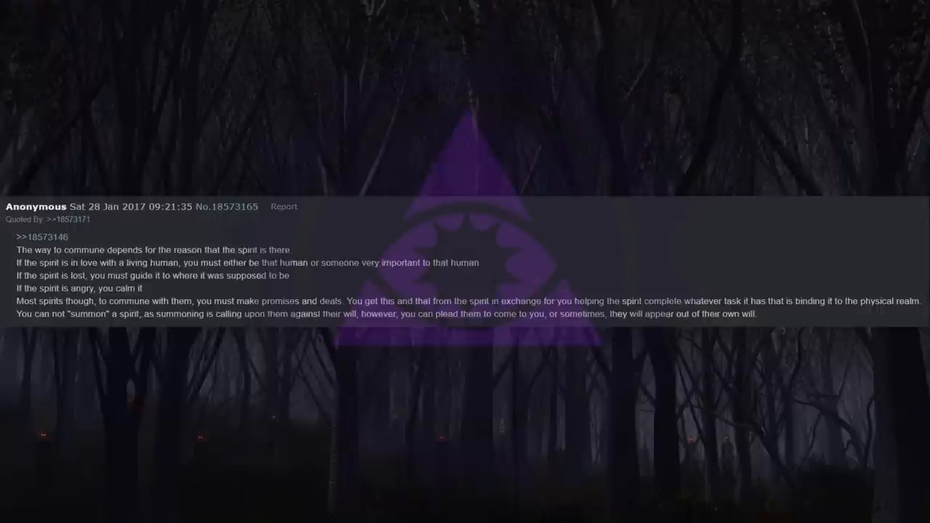
{"action": "scroll", "scroll_direction": "down", "scroll_amount": 3}
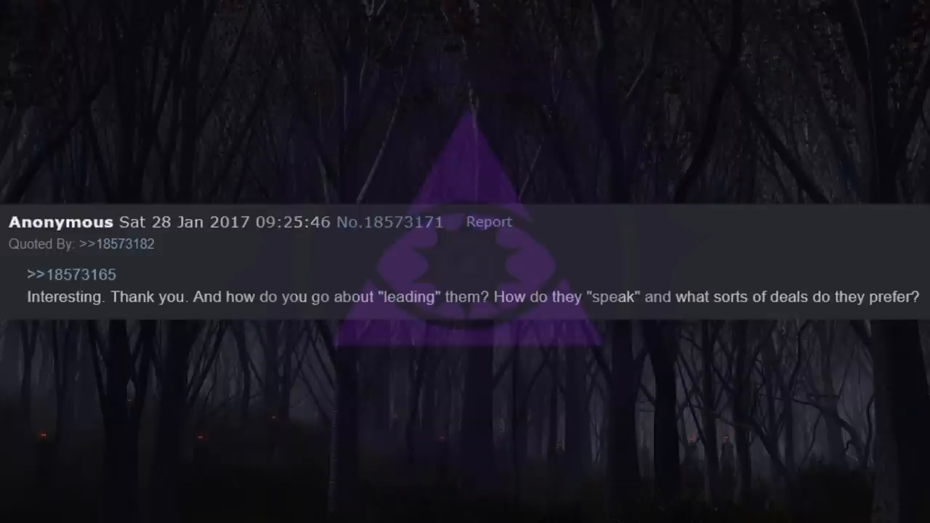
{"action": "scroll", "scroll_direction": "down", "scroll_amount": 3}
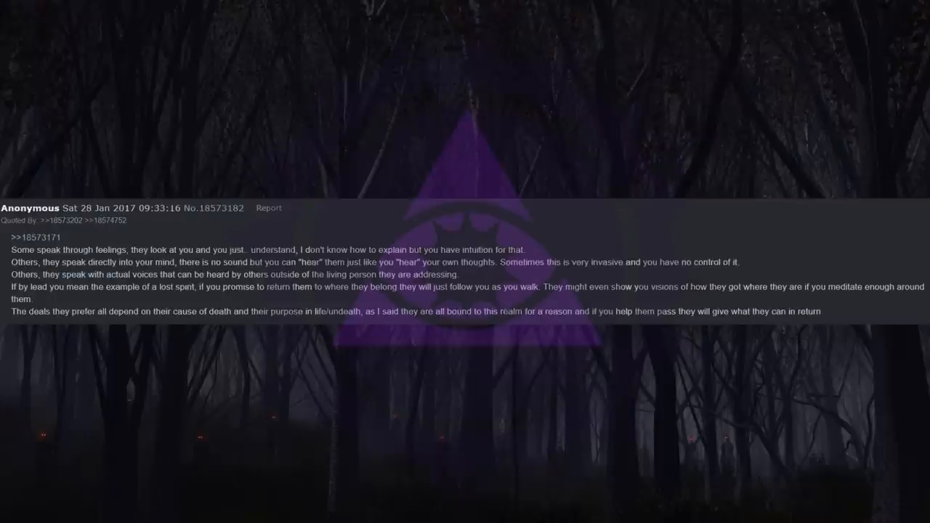